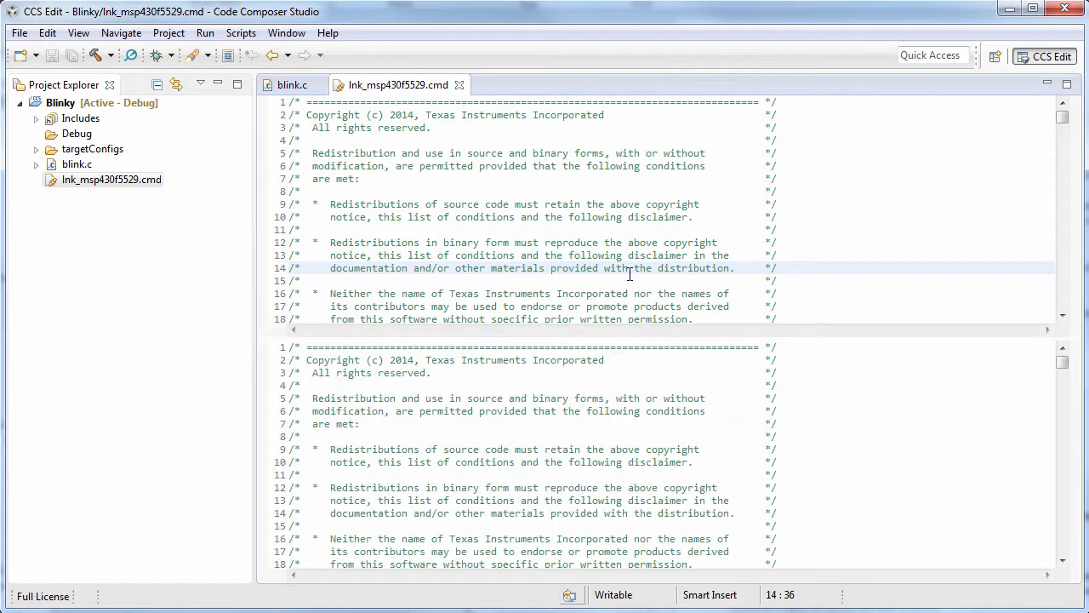
mouse_move(526, 207)
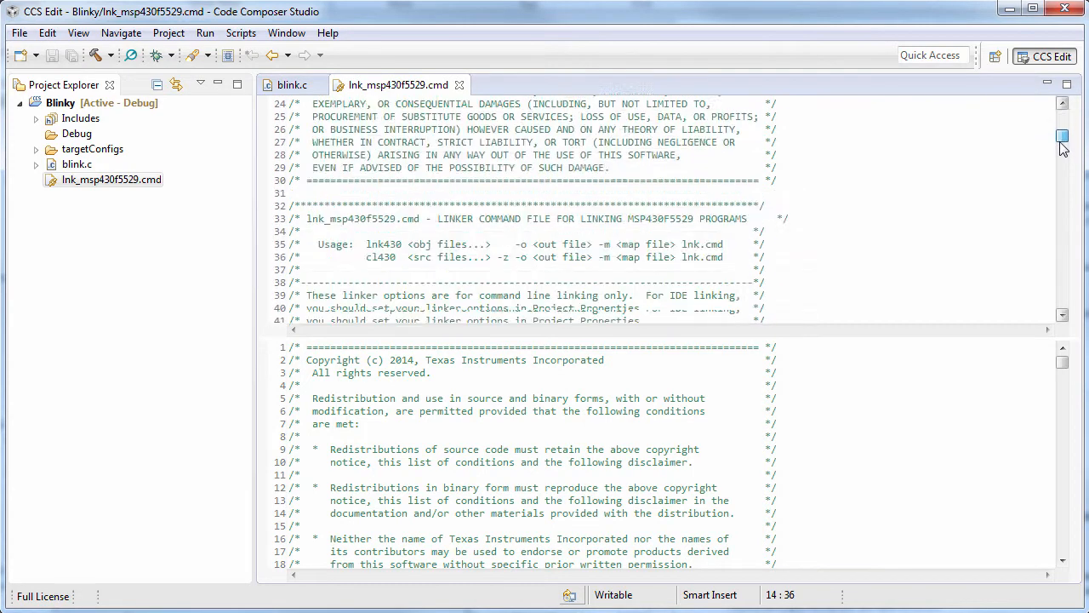
scroll(down, 3)
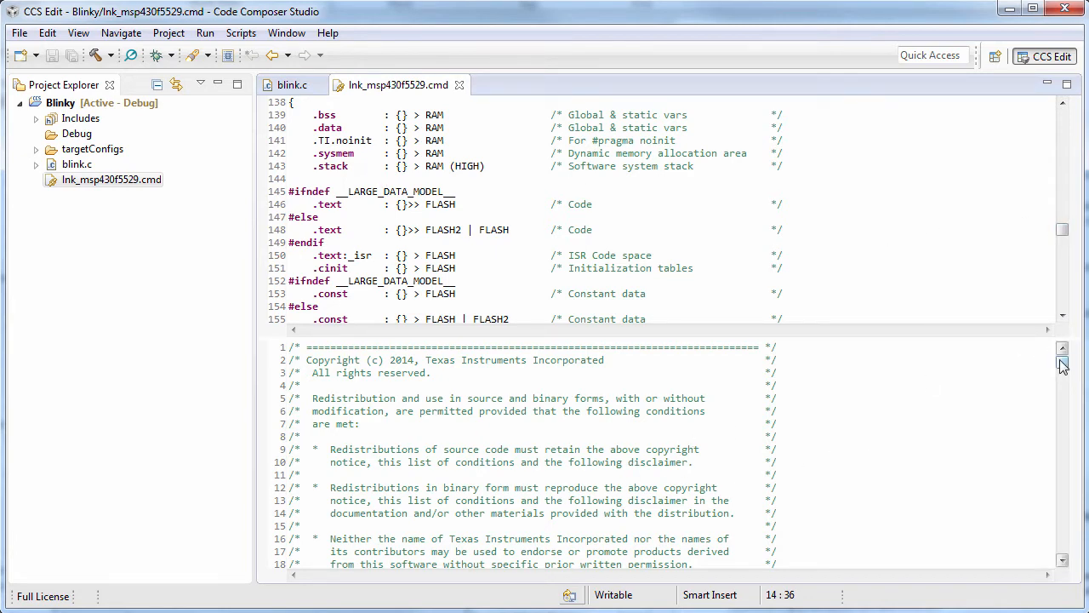
scroll(down, 3)
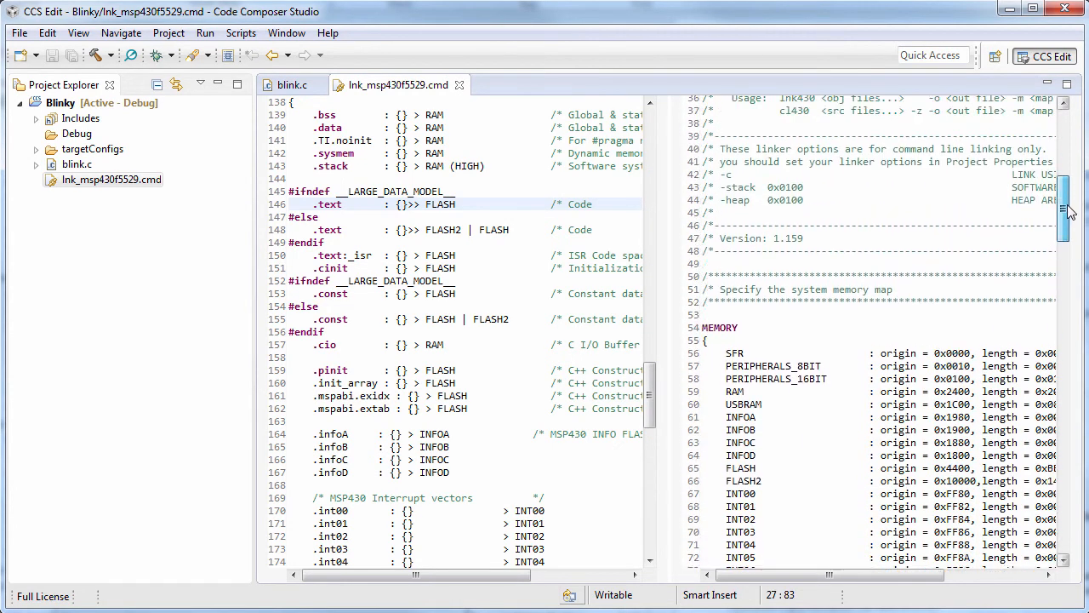
scroll(down, 3)
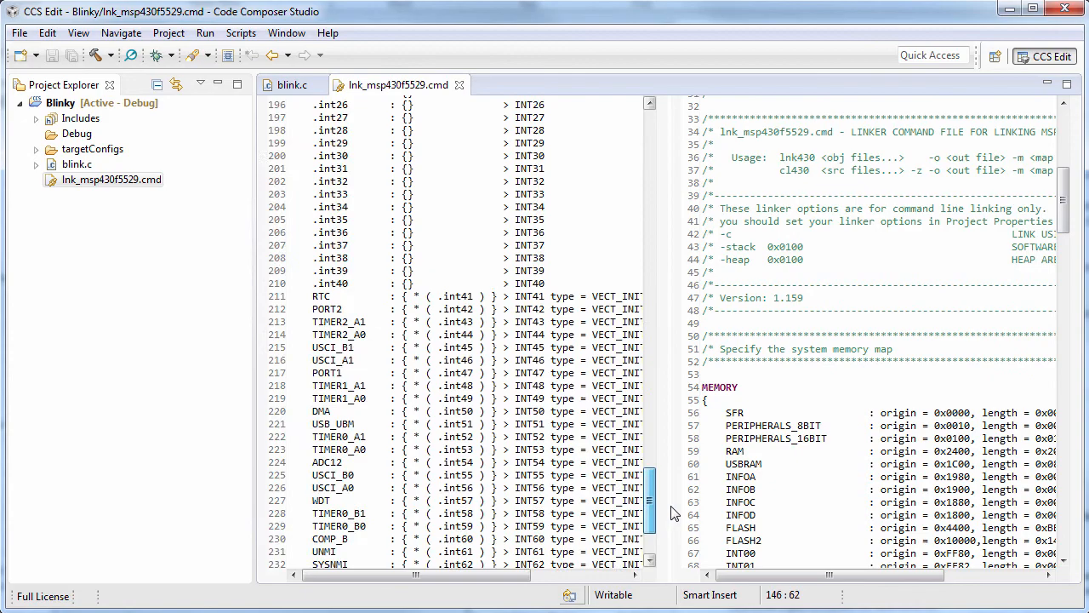